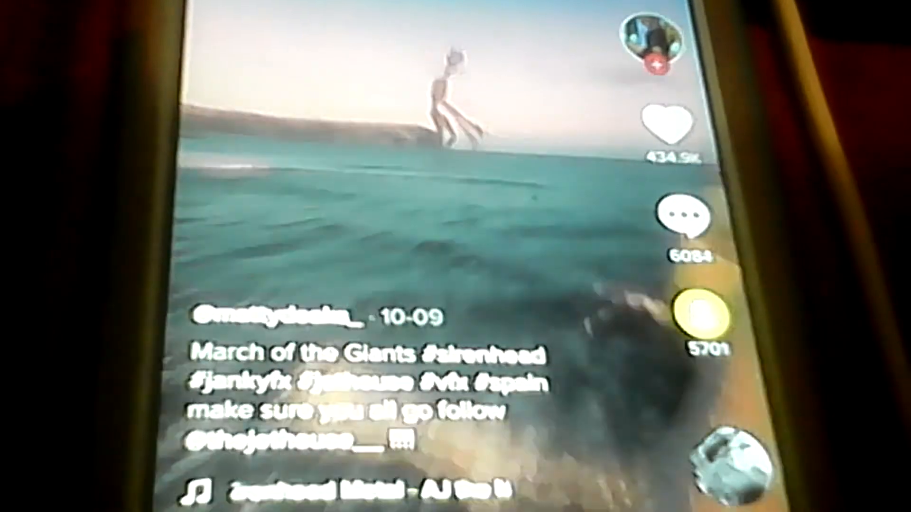
pyautogui.scroll(-3)
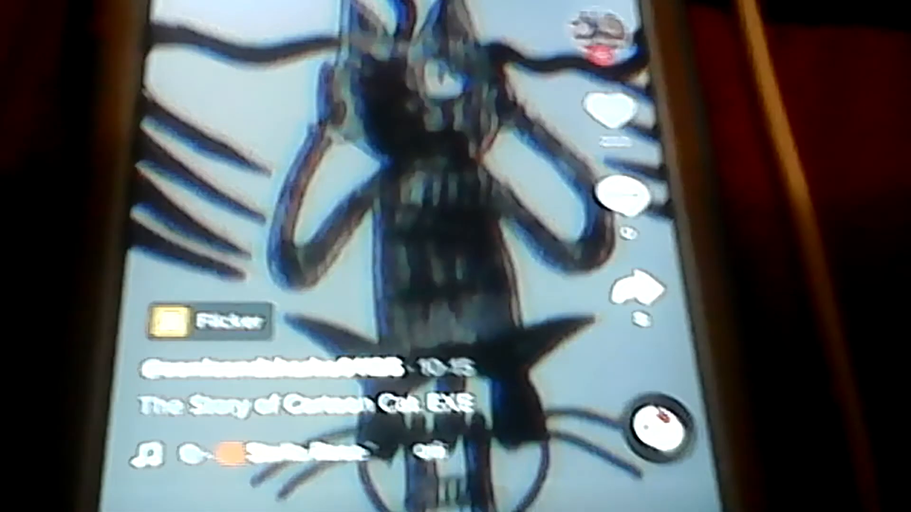